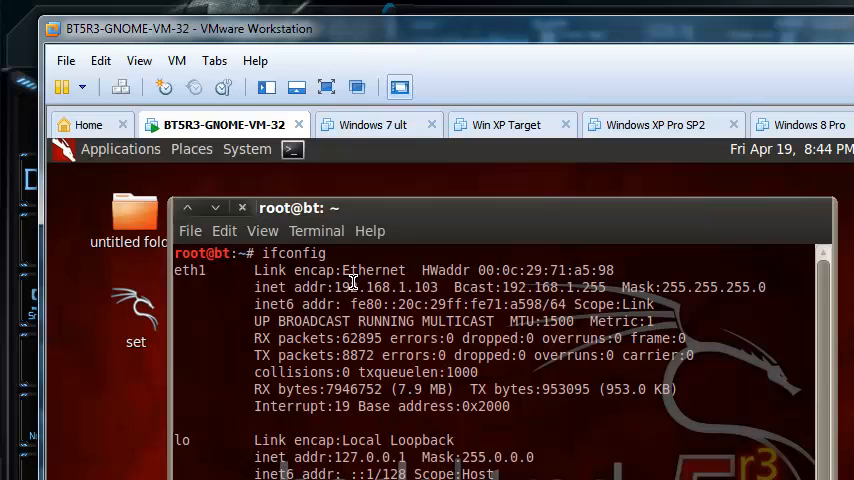
mouse_move(344, 292)
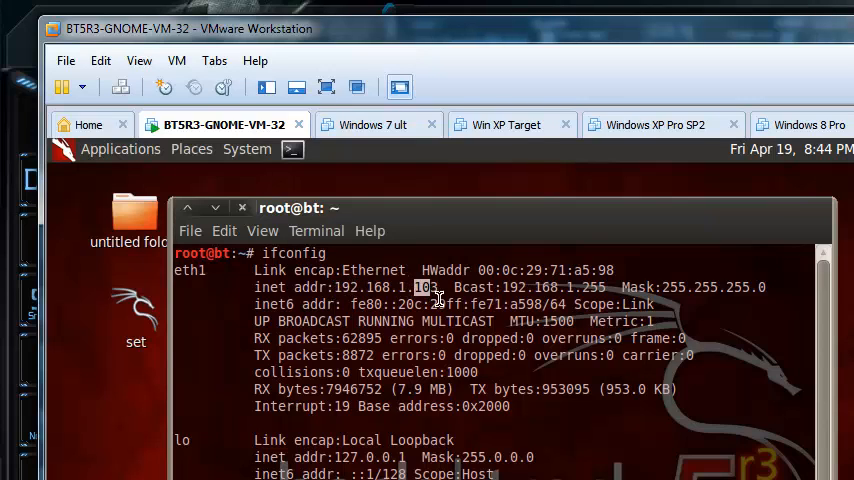
mouse_move(464, 332)
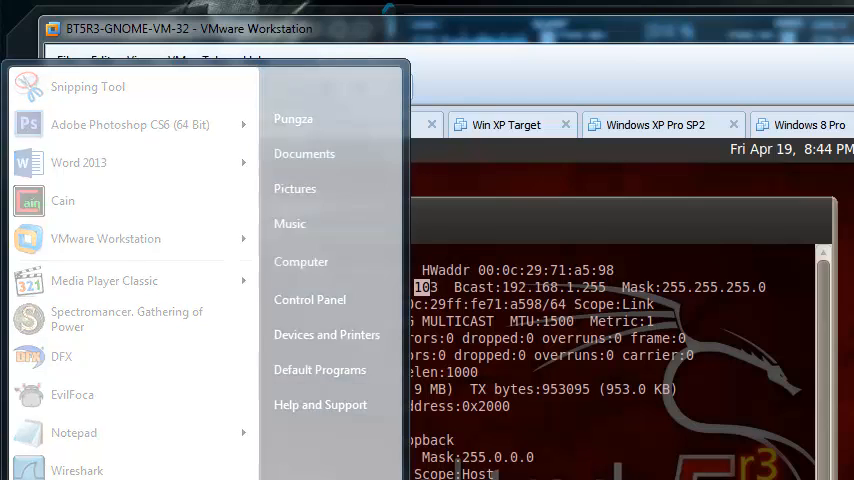
Step: Launch Zenmap from a Start search for 'nmap', drop the -Pn -PS options and aim at 192.168.1
type("nmap")
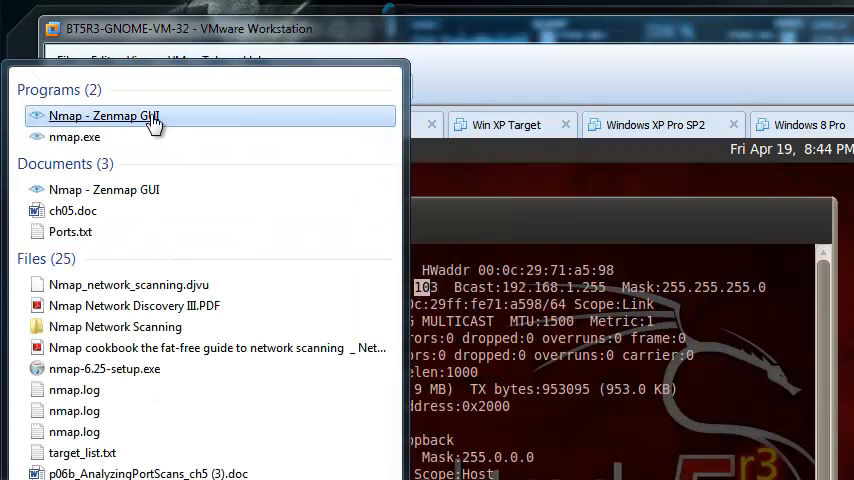
left_click(104, 116)
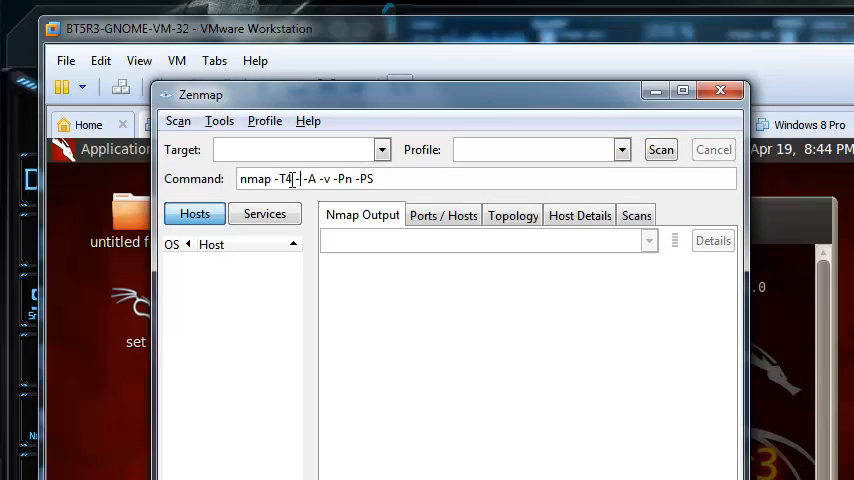
key("BackSpace")
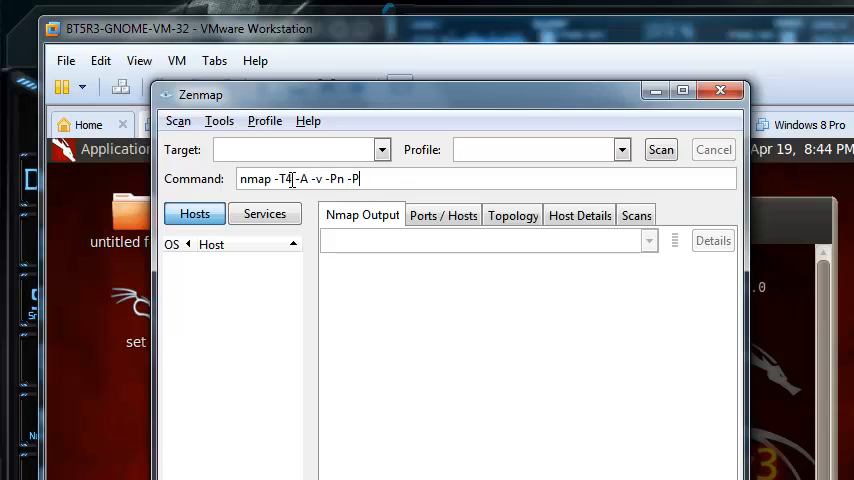
key("BackSpace")
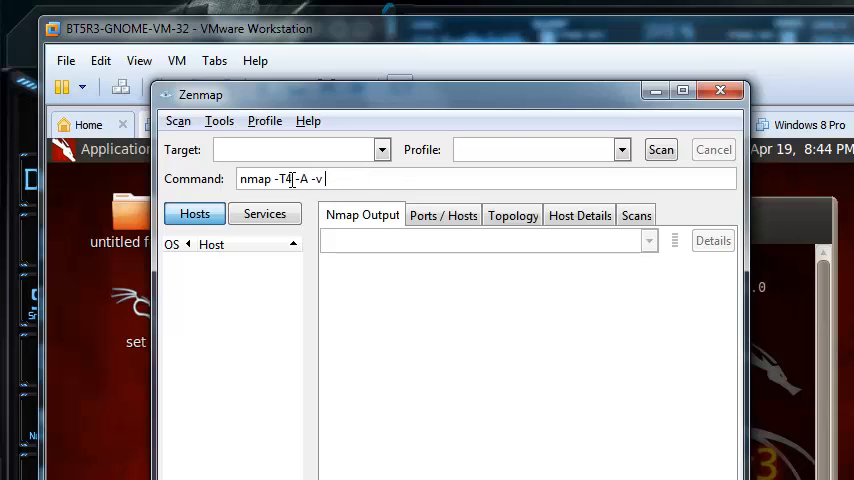
type("192.168.1.103")
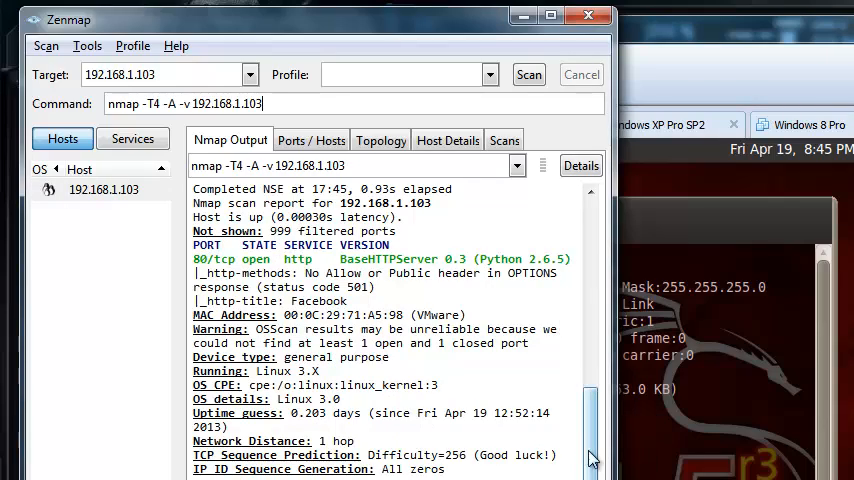
Step: Scroll back through the Nmap Output for 192.168.1.103 to read the port 80 and OS results
scroll("up", 3)
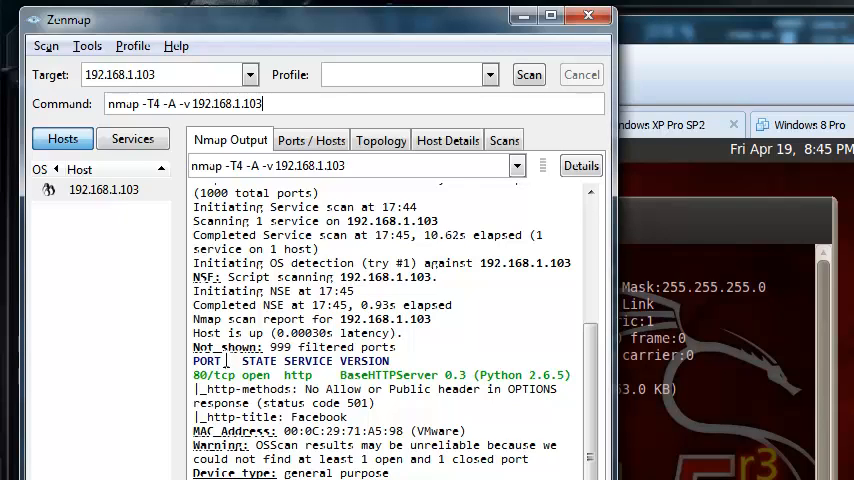
mouse_move(520, 16)
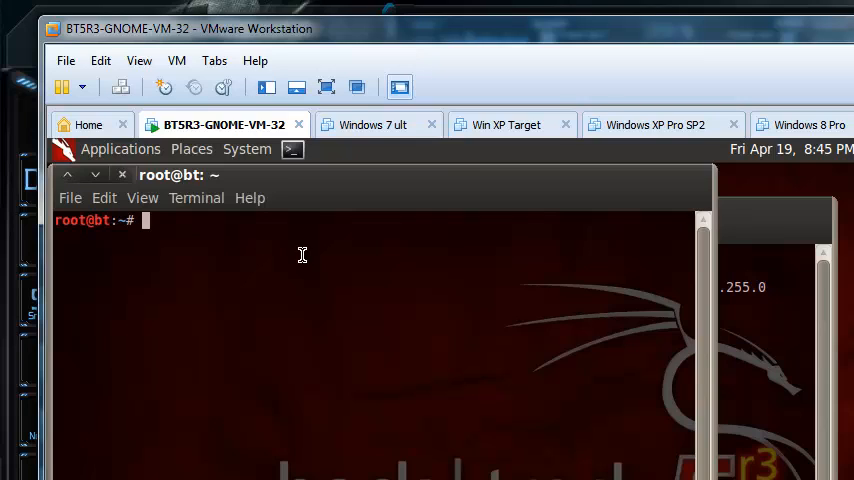
Step: Open yesman.py in nano from the BackTrack root prompt
type("nano")
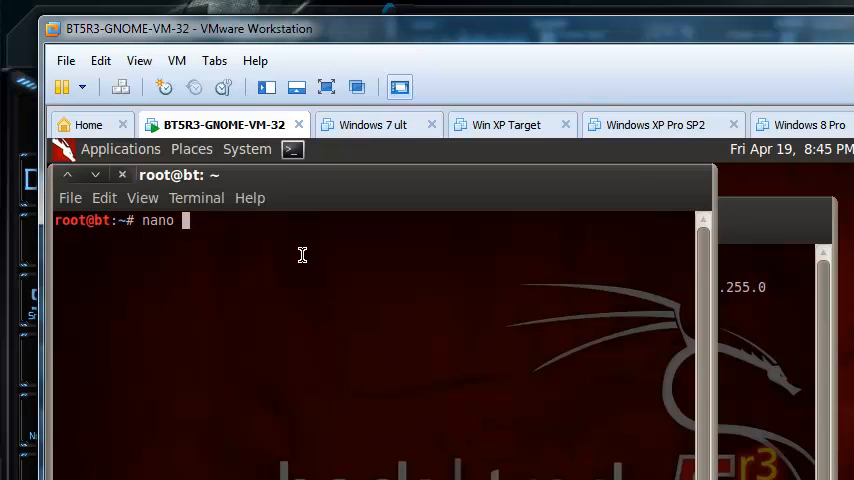
type("y")
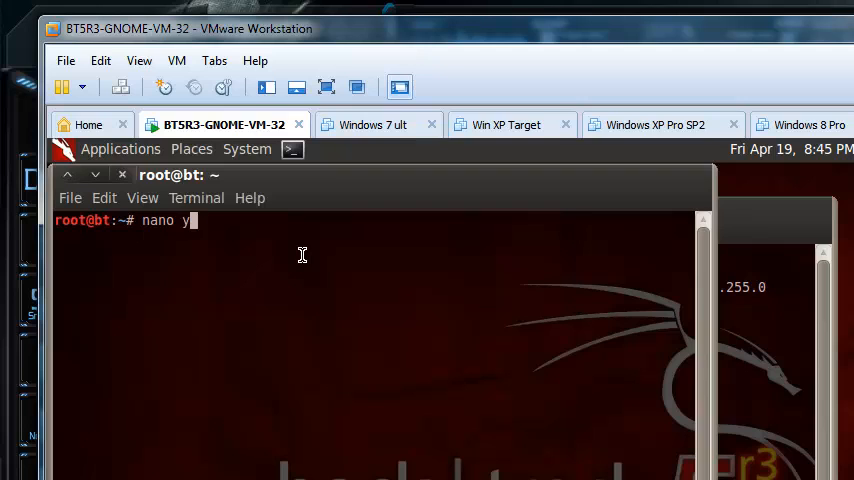
type("esman.p")
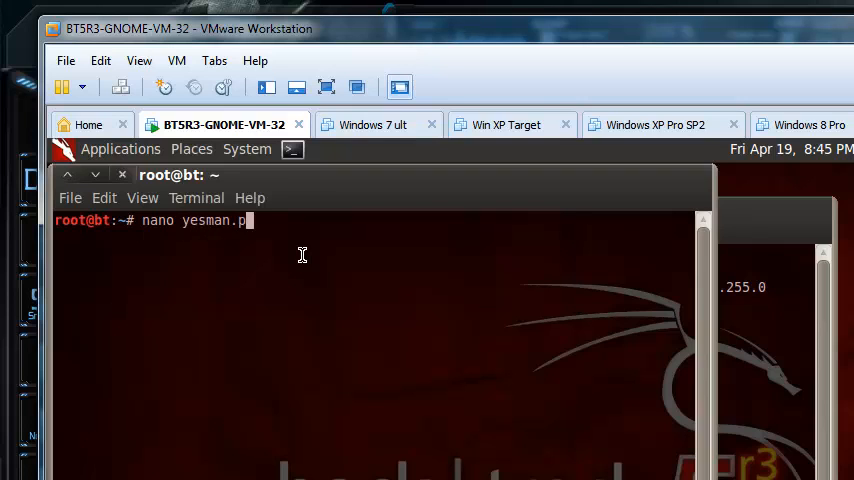
key("Return")
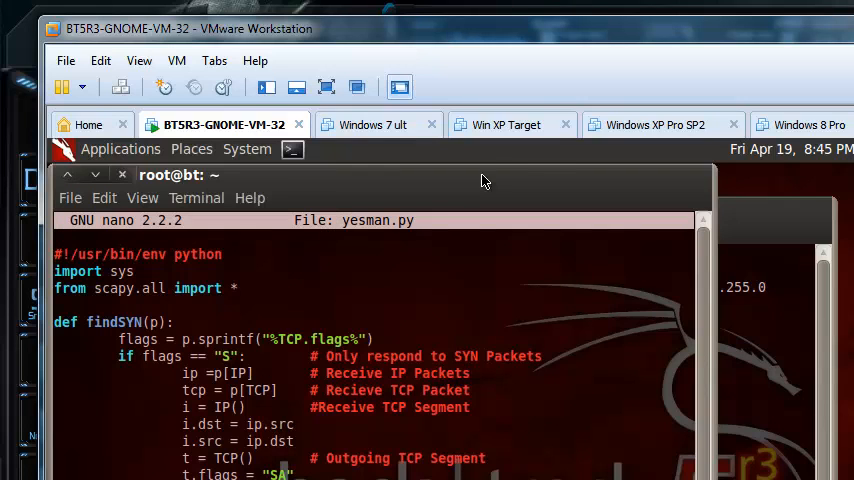
mouse_move(780, 148)
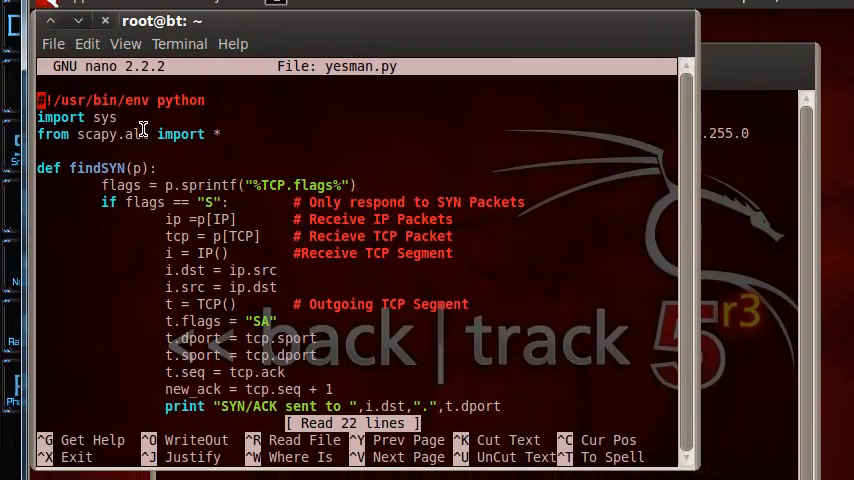
mouse_move(140, 152)
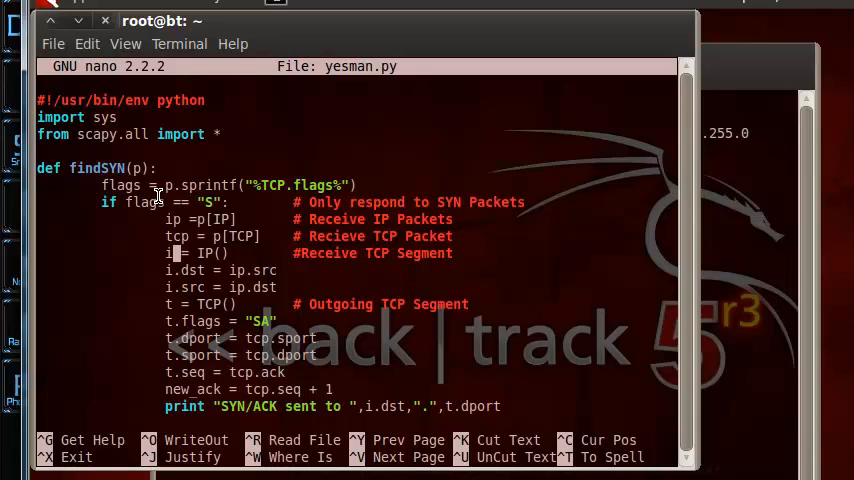
mouse_move(184, 320)
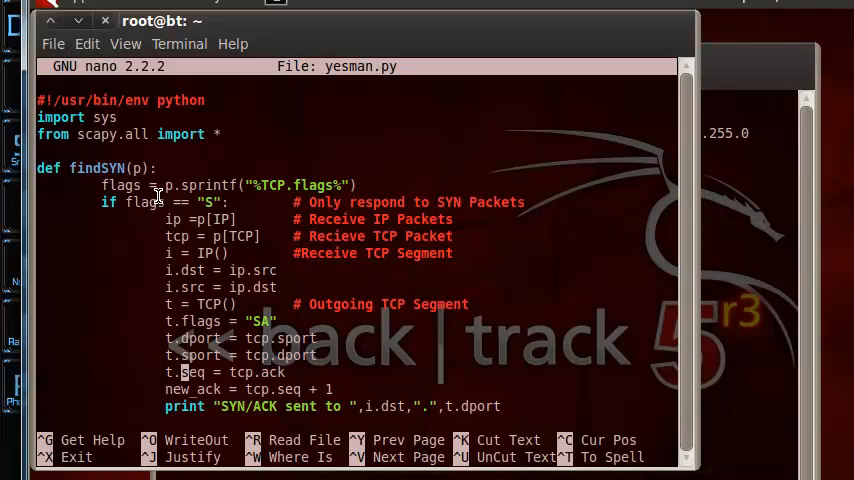
Step: Read through the scapy SYN/ACK reply script in nano, then exit back to the root prompt
scroll("down", 3)
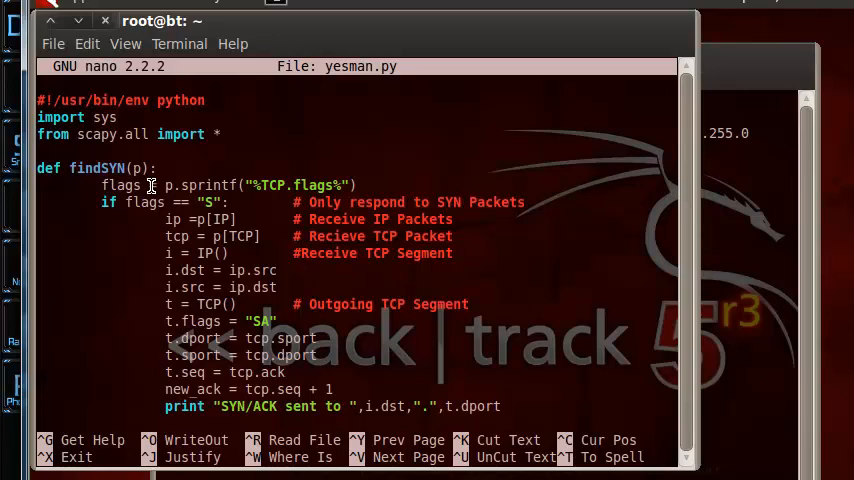
key("ctrl+x")
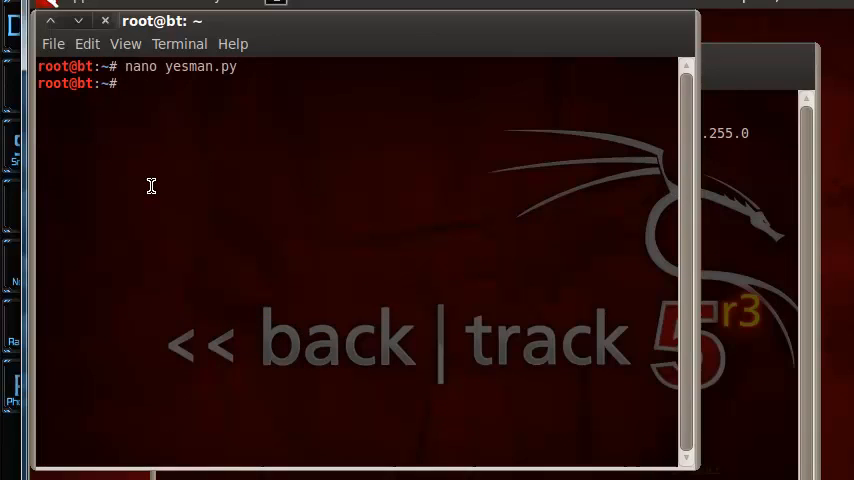
Step: Enter ./yesman.py at the prompt and close Zenmap without saving its scan
type("./yesman.py")
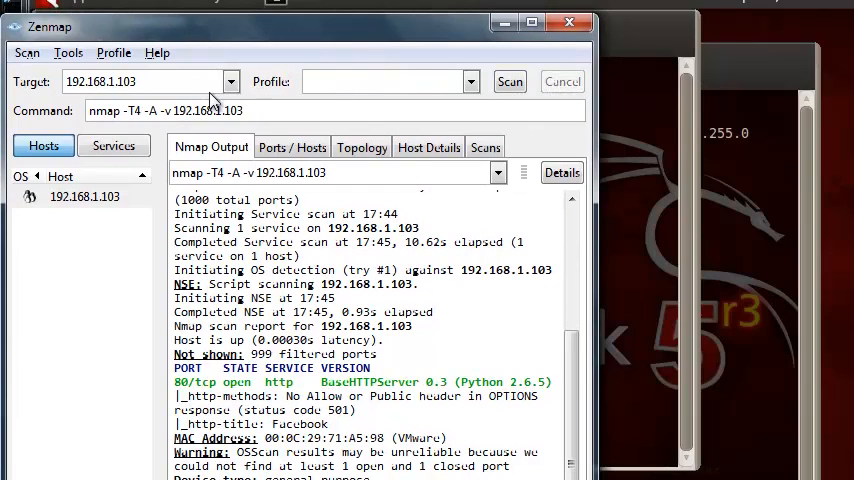
left_click(568, 22)
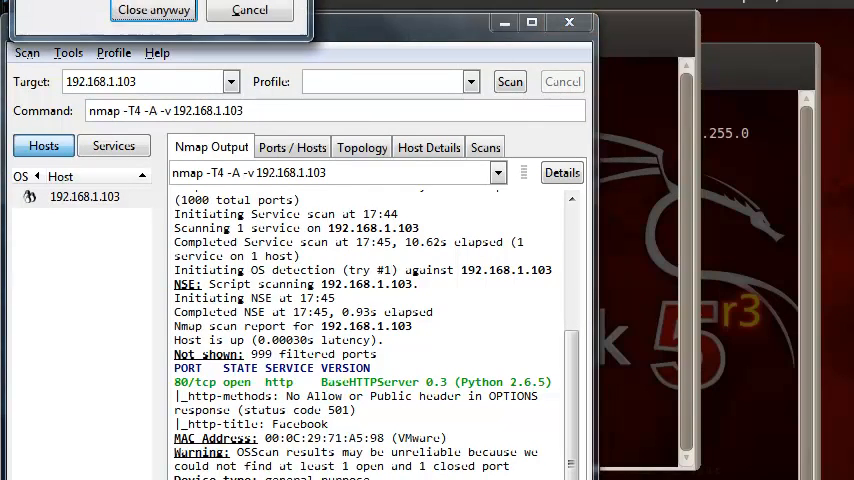
left_click(152, 10)
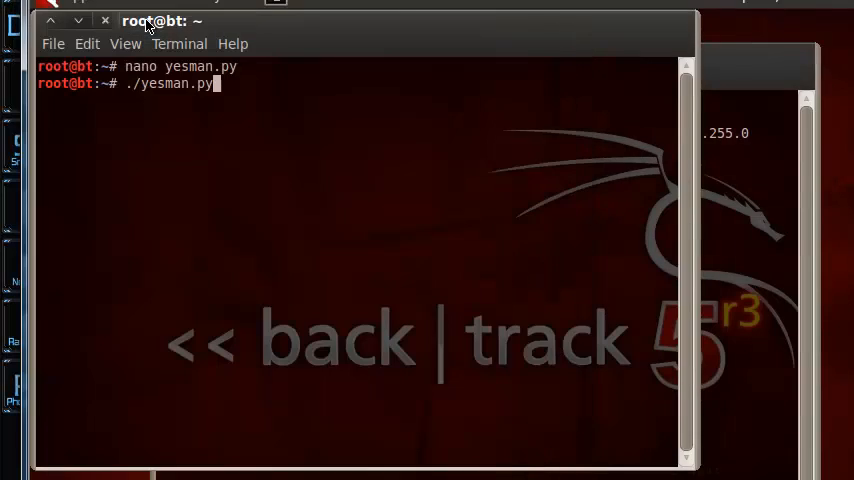
mouse_move(378, 164)
type("c")
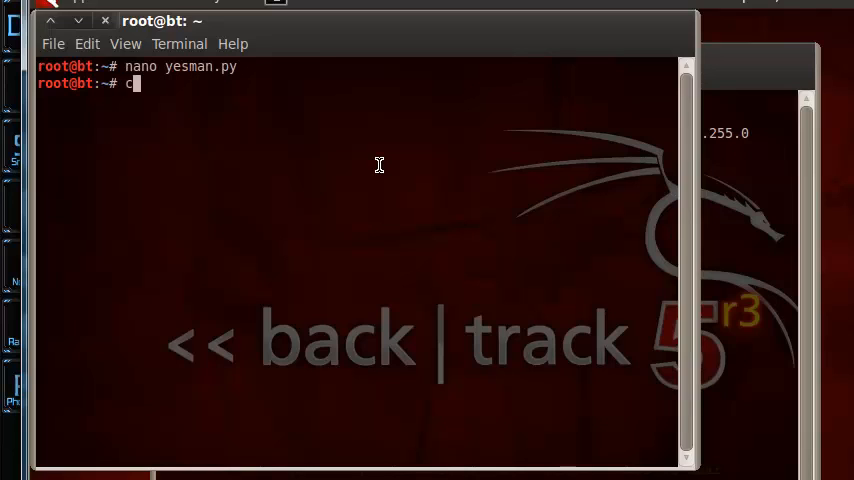
Step: Begin a chmod u+ command to grant permissions on yesman.py
type("hmod")
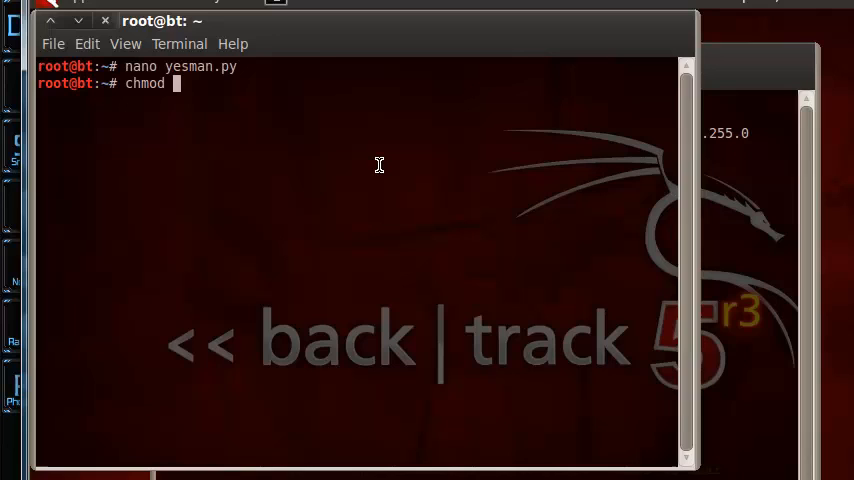
type("u")
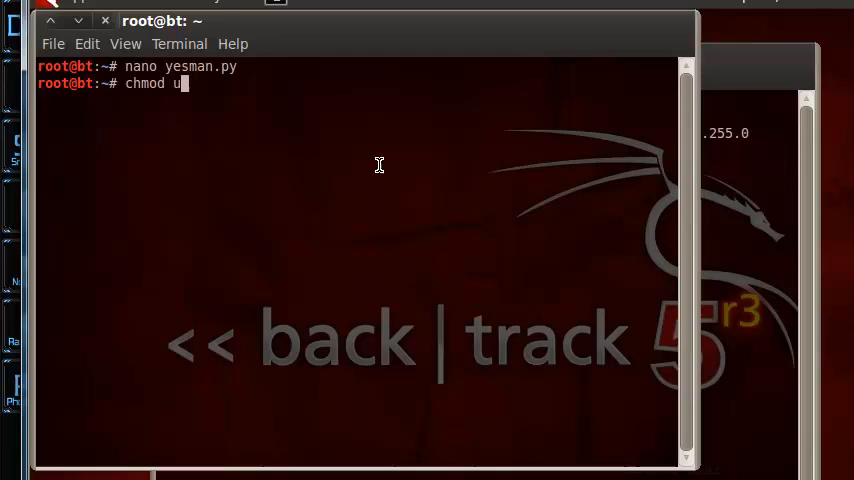
type("+")
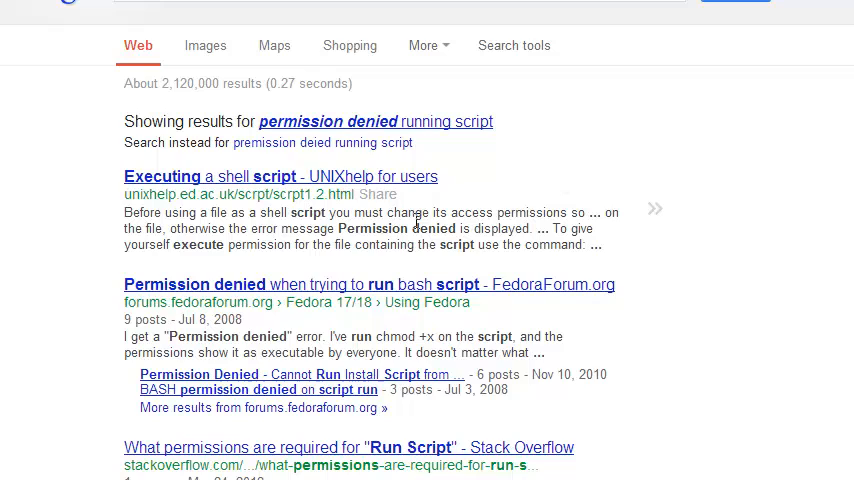
mouse_move(358, 336)
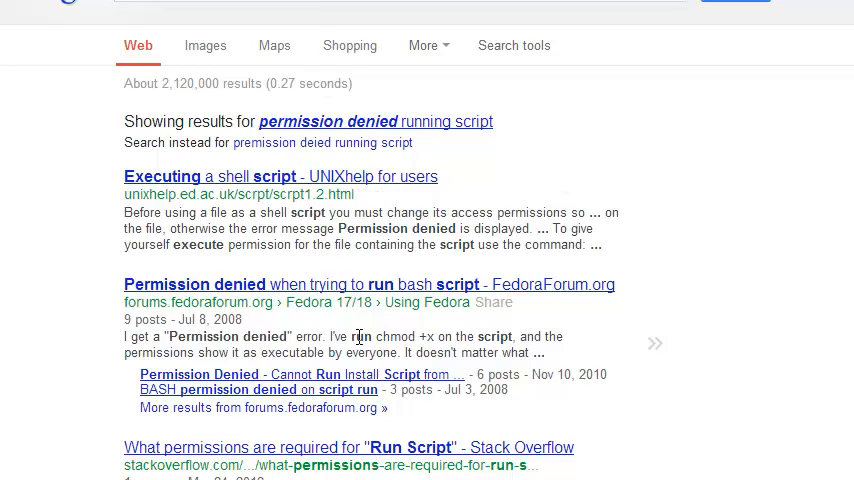
mouse_move(238, 296)
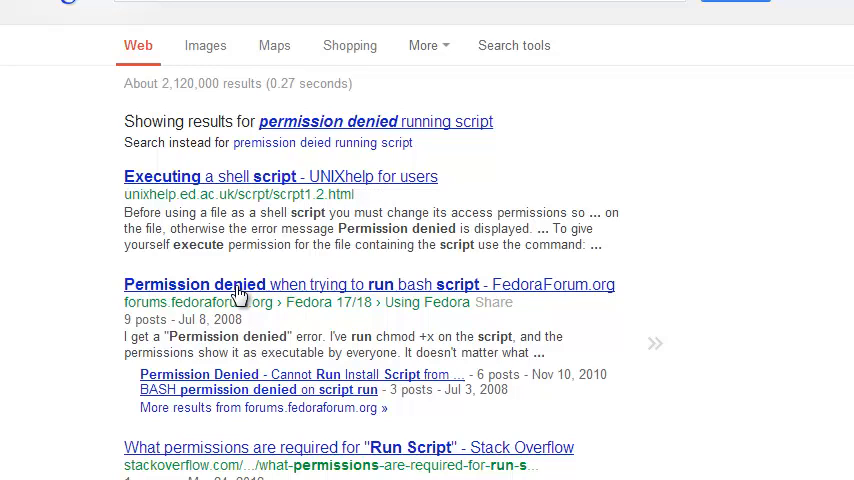
mouse_move(280, 350)
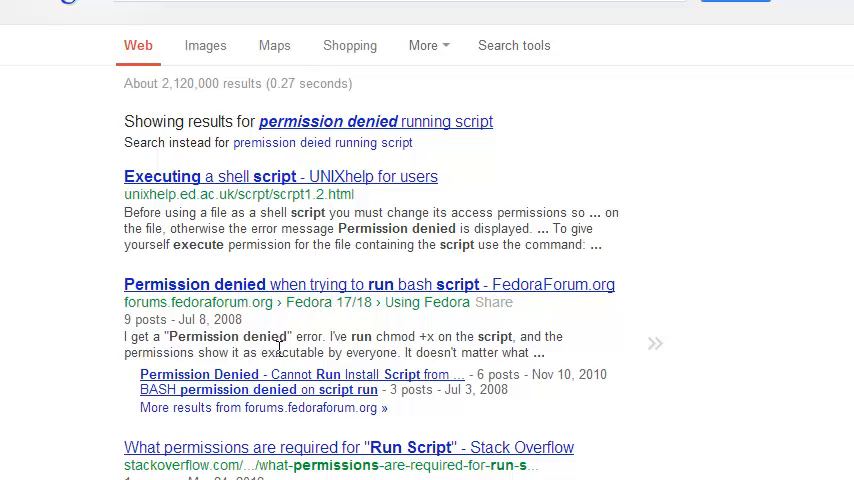
mouse_move(380, 336)
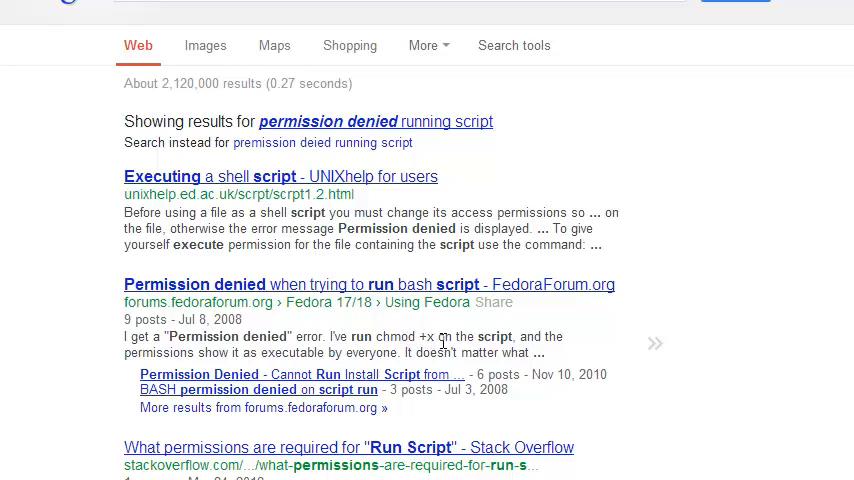
mouse_move(336, 328)
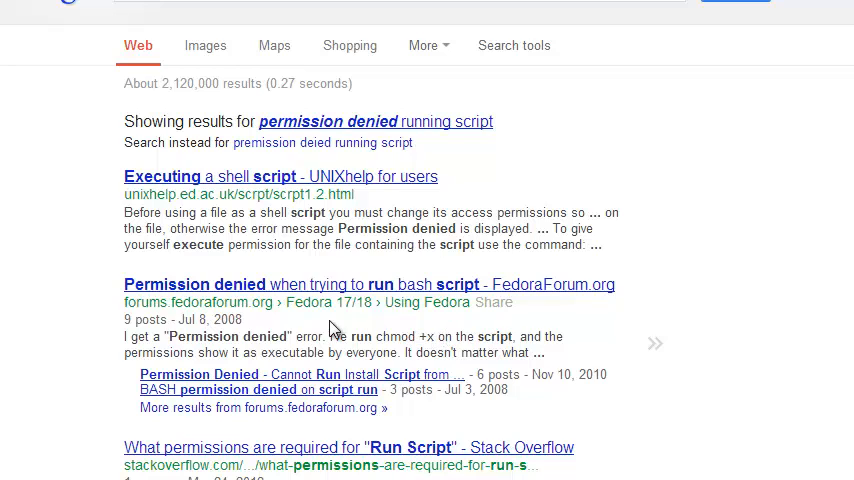
mouse_move(362, 288)
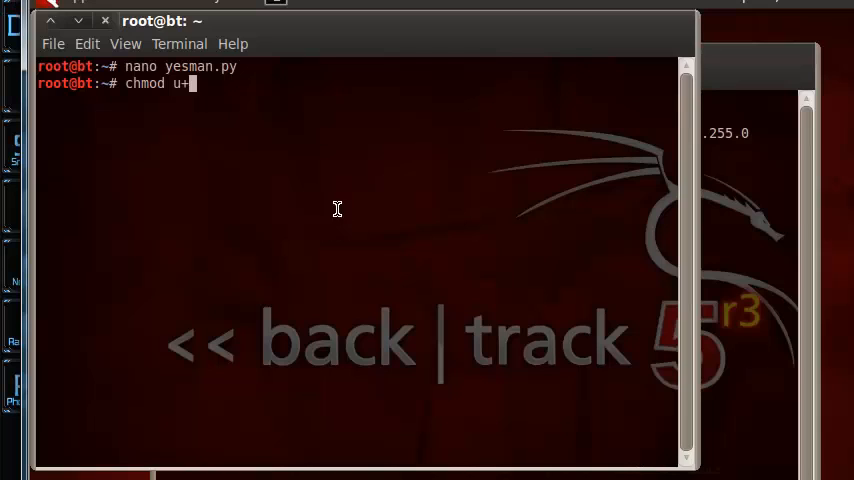
Step: Correct the chmod u+ command on yesman.py before running it
key("BackSpace")
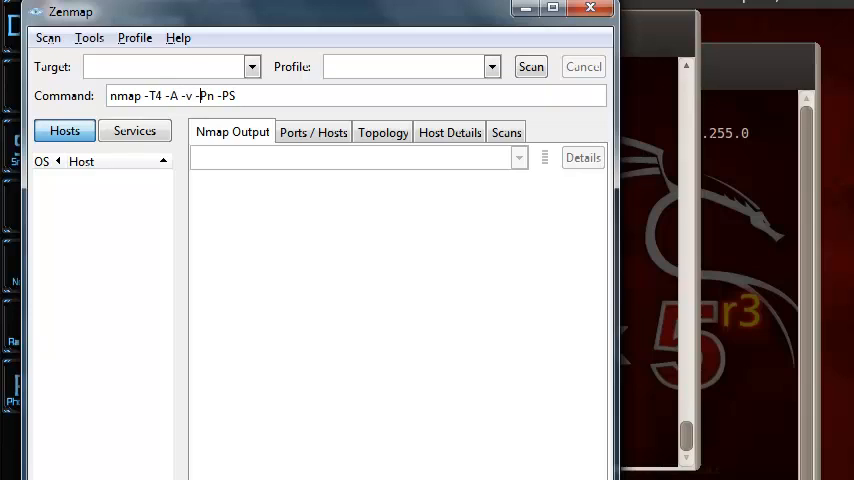
Step: Strip -Pn -PS from the nmap -T4 -A -v command and start scanning 192.168.1.103
key("BackSpace")
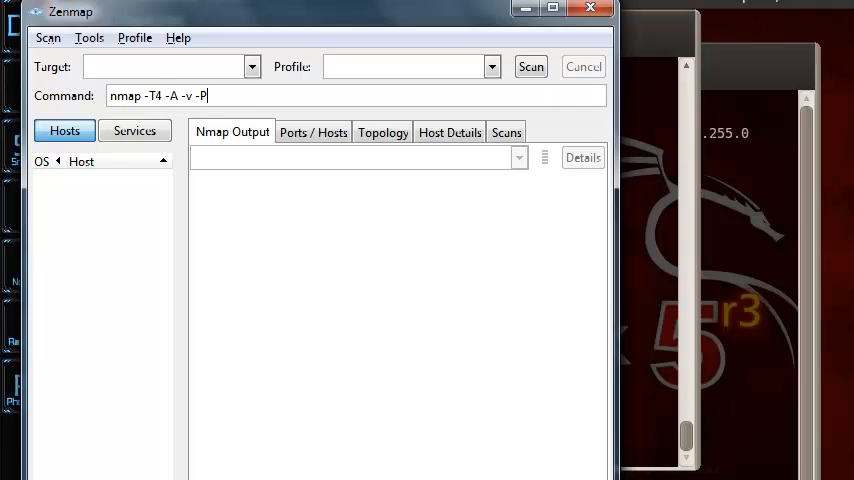
key("Backspace")
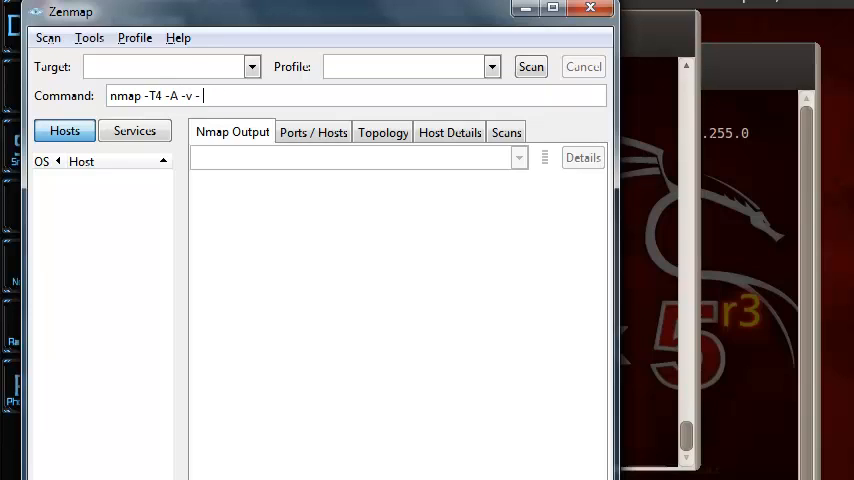
key("Backspace")
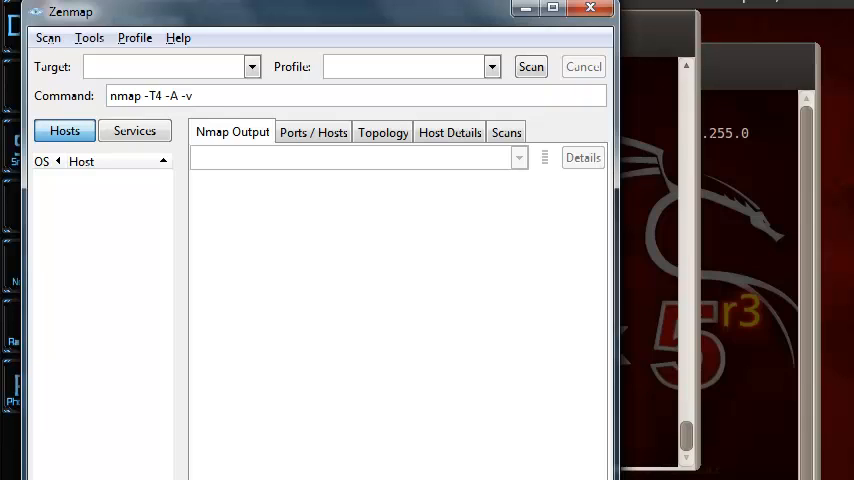
type("192.168.1.")
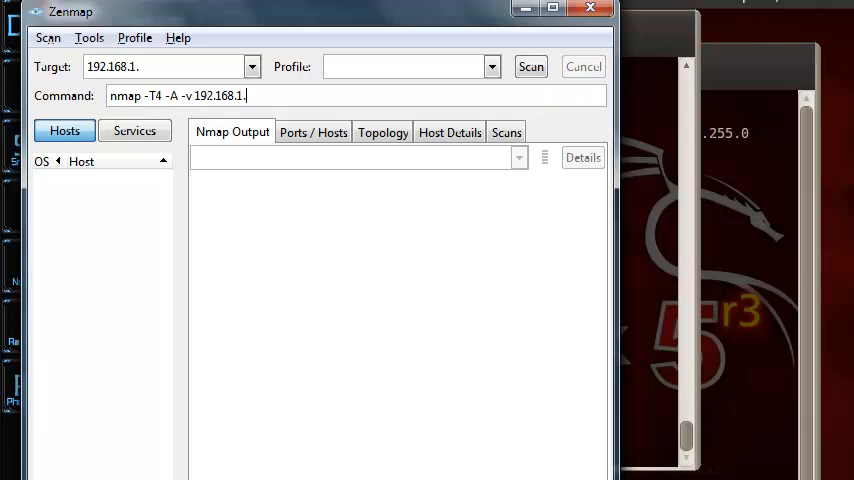
left_click(530, 66)
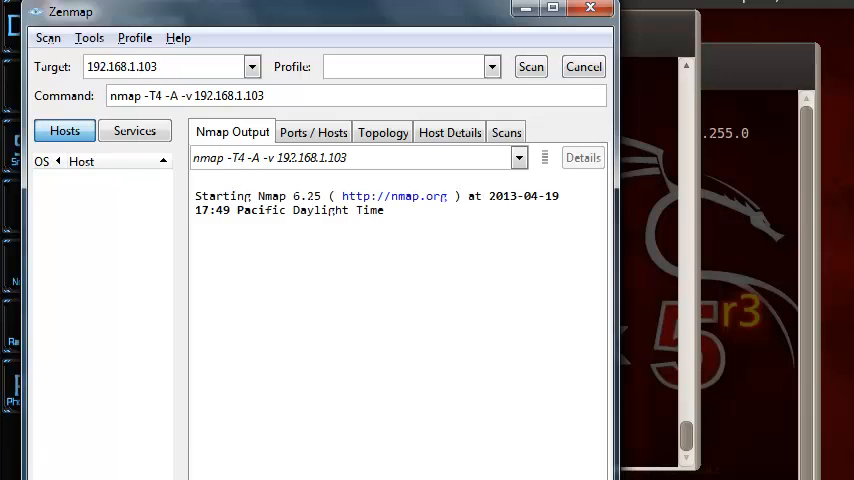
Step: Scroll the Nmap Output as dozens of 'Discovered open port' lines accumulate for 192.168.1.103
left_click(530, 66)
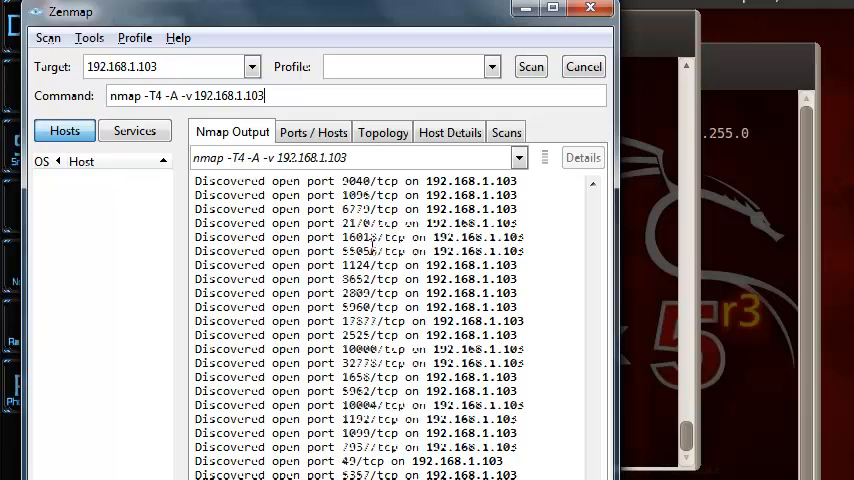
scroll("down", 3)
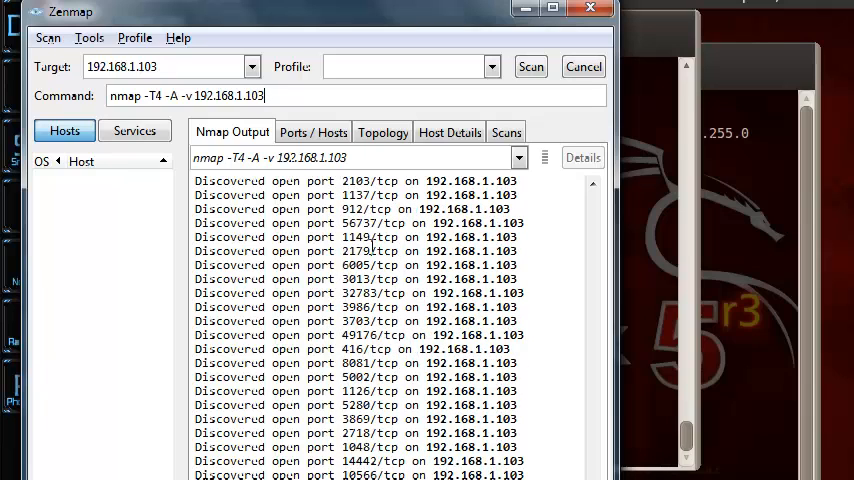
scroll("down", 3)
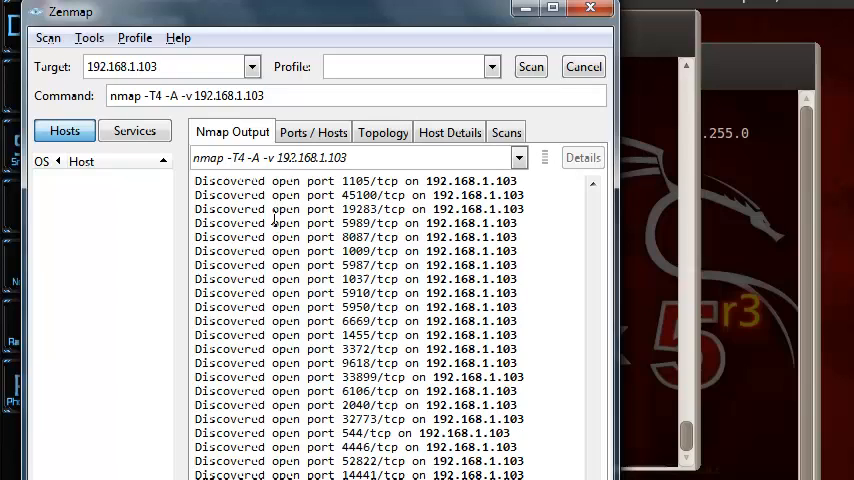
mouse_move(596, 232)
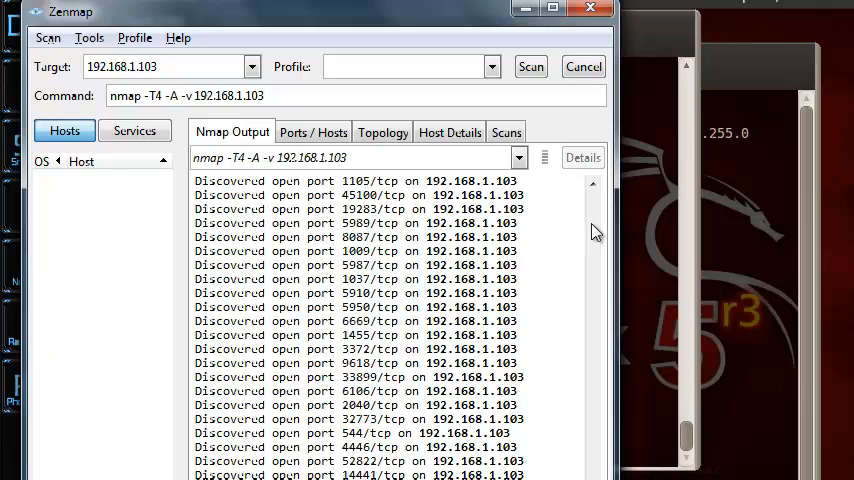
mouse_move(108, 20)
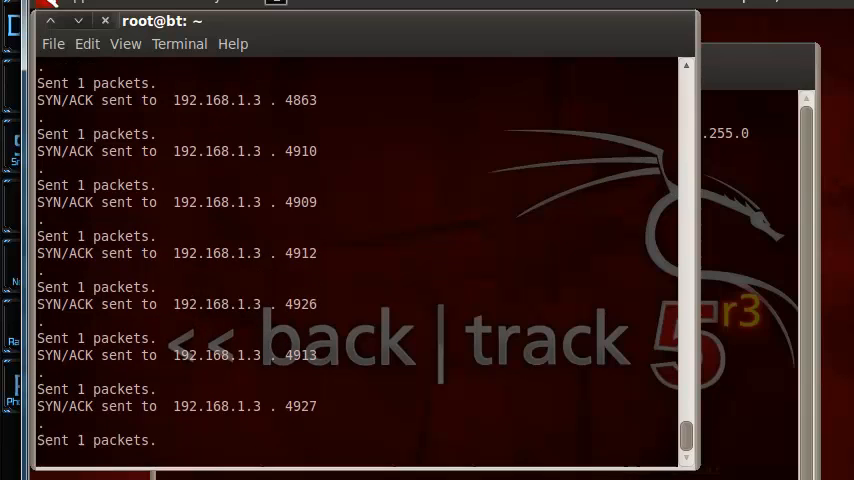
Step: Scroll yesman.py's stream of SYN/ACK replies to 192.168.1.3, then bring up the terminal's File menu
scroll("down", 3)
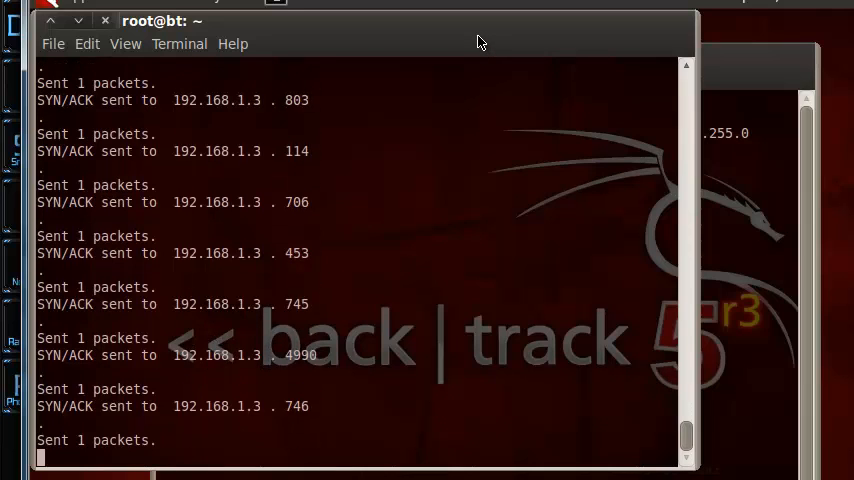
left_click(52, 44)
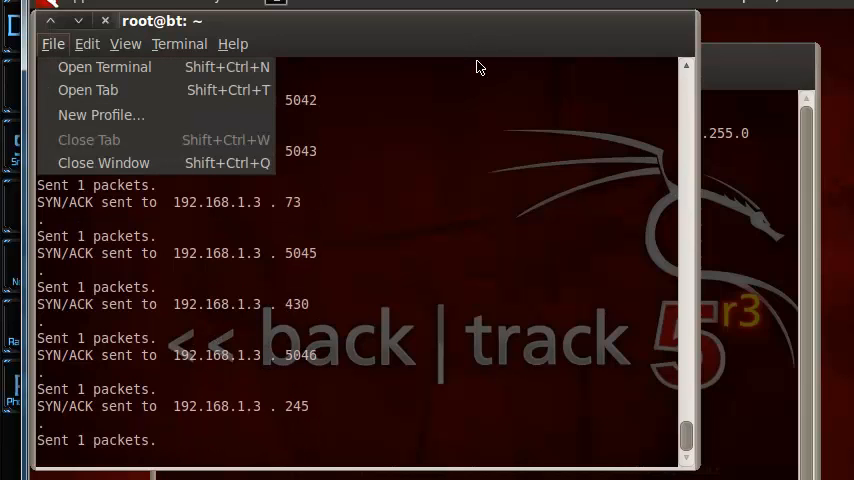